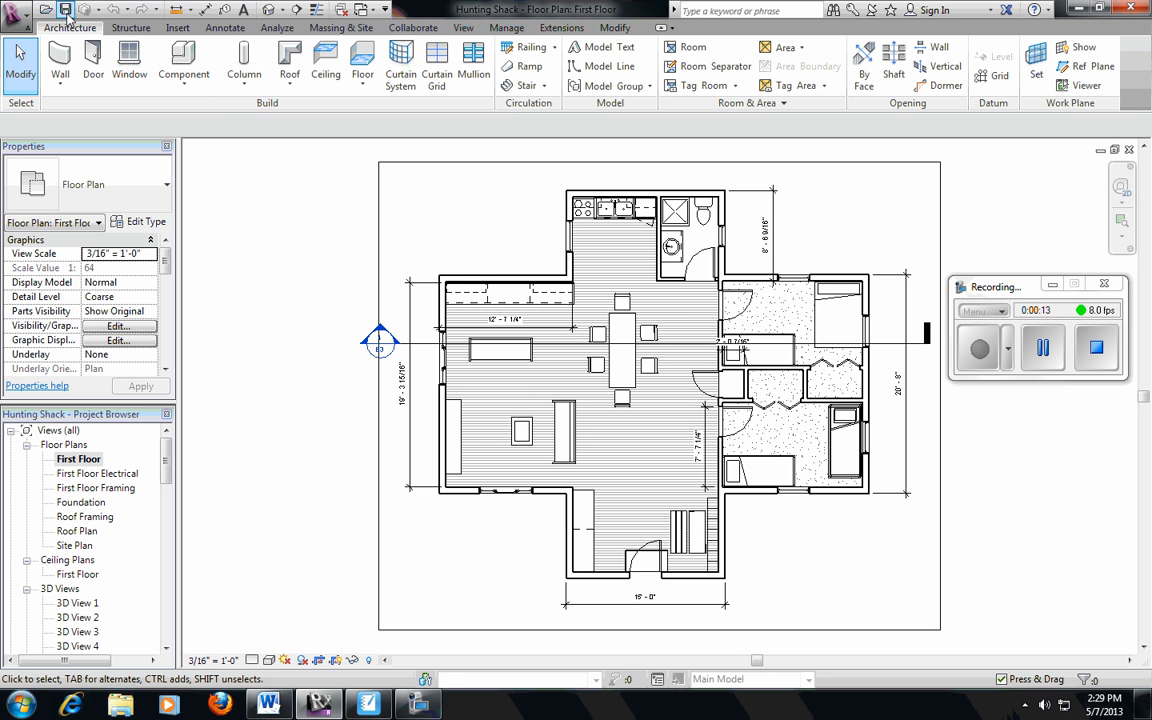
mouse_move(296, 12)
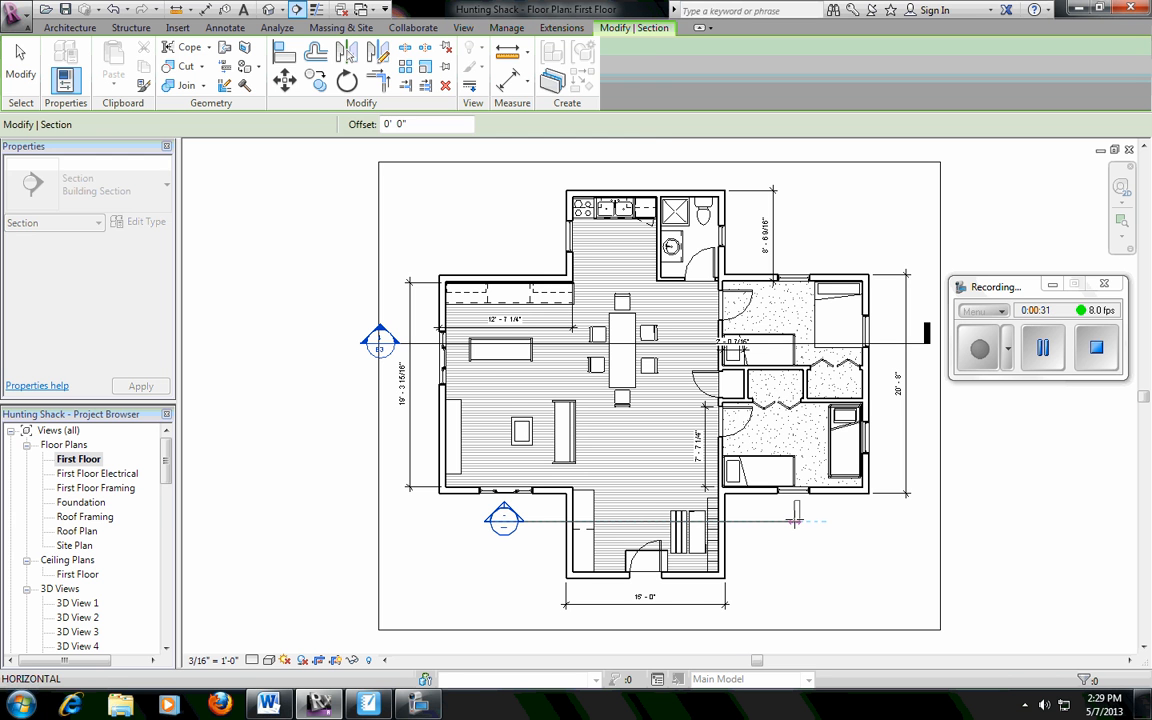
End the section line to the right of the entry, completing the cut across the First Floor plan
click(505, 519)
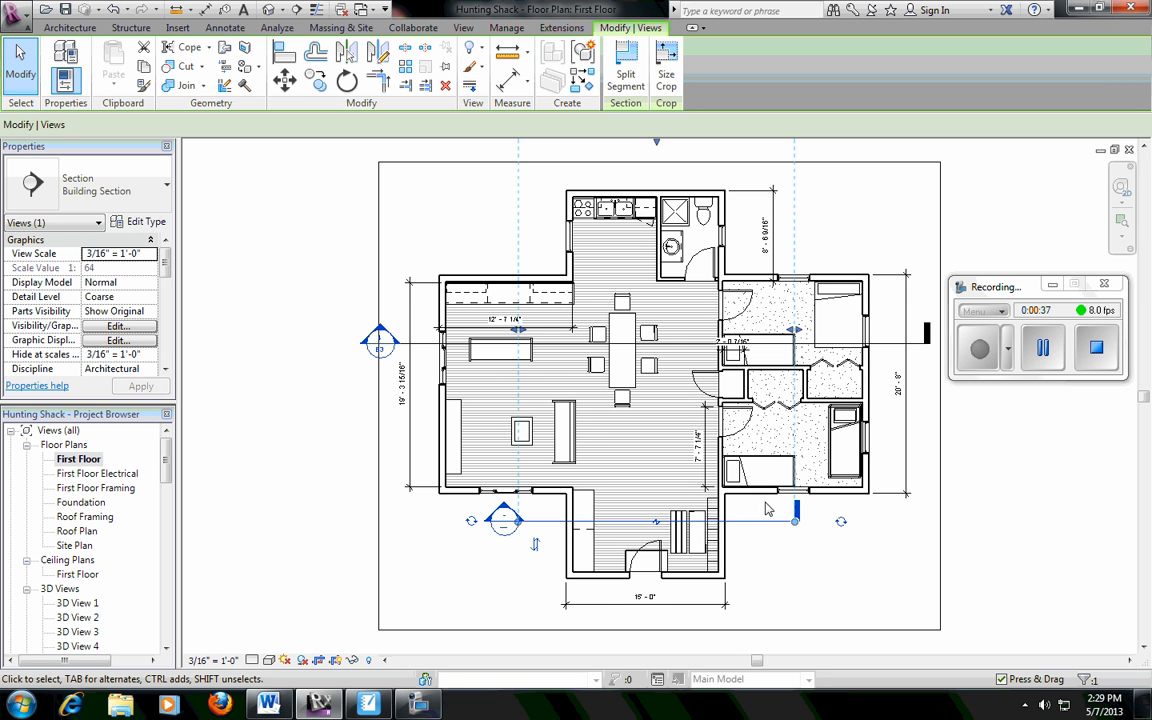
mouse_move(822, 535)
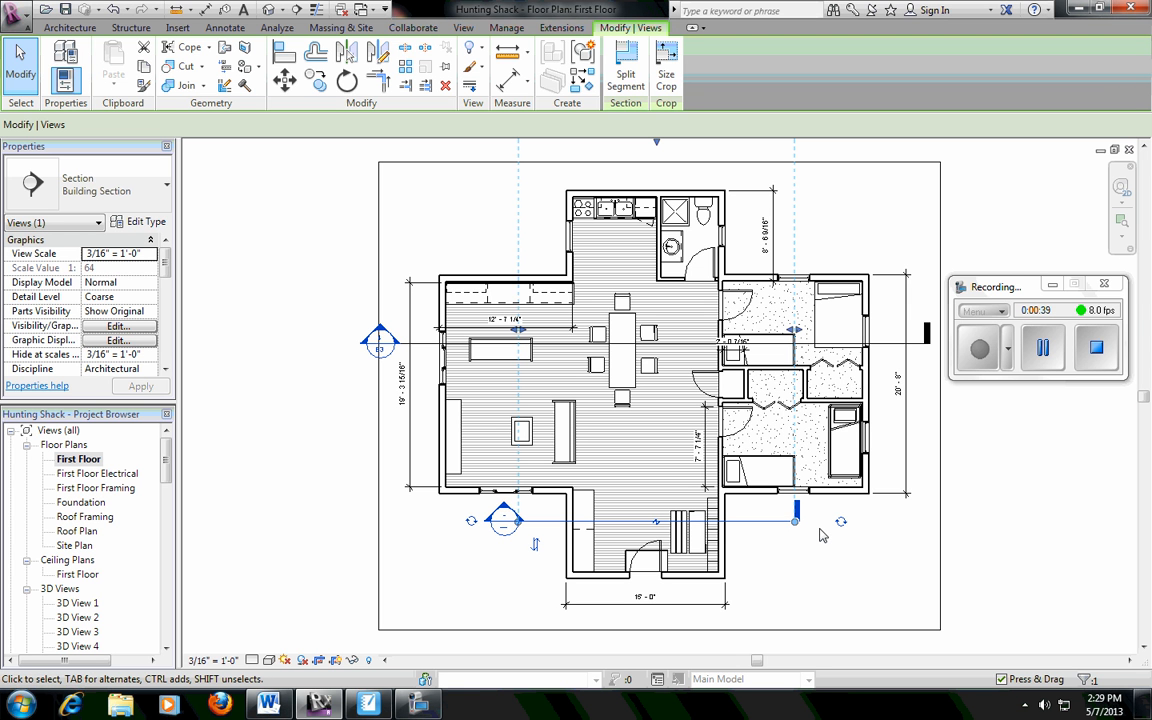
mouse_move(811, 535)
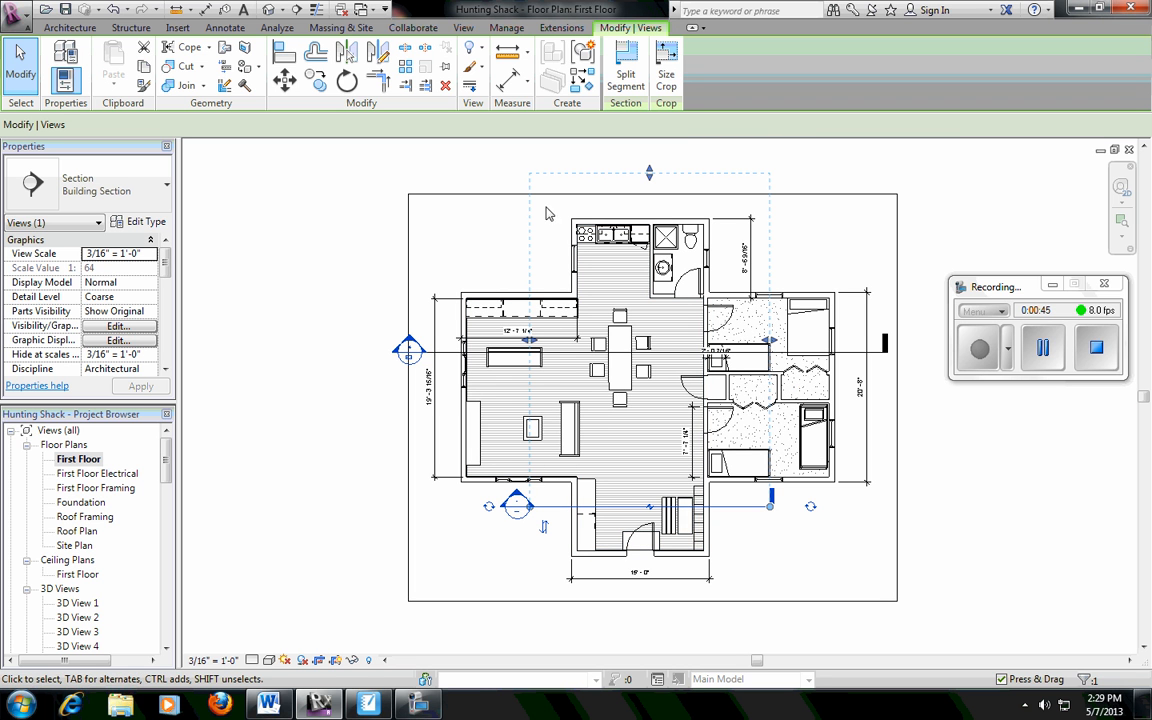
Flip the section's view direction and pull its far clip just past the entry
click(590, 390)
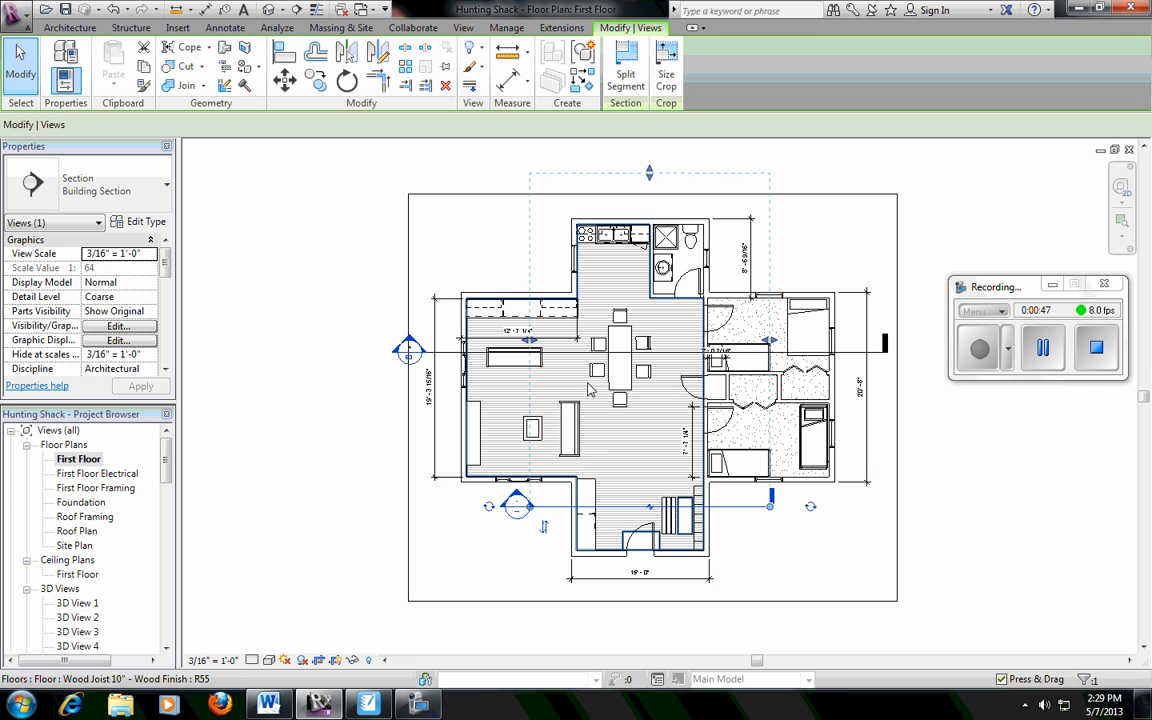
mouse_move(543, 528)
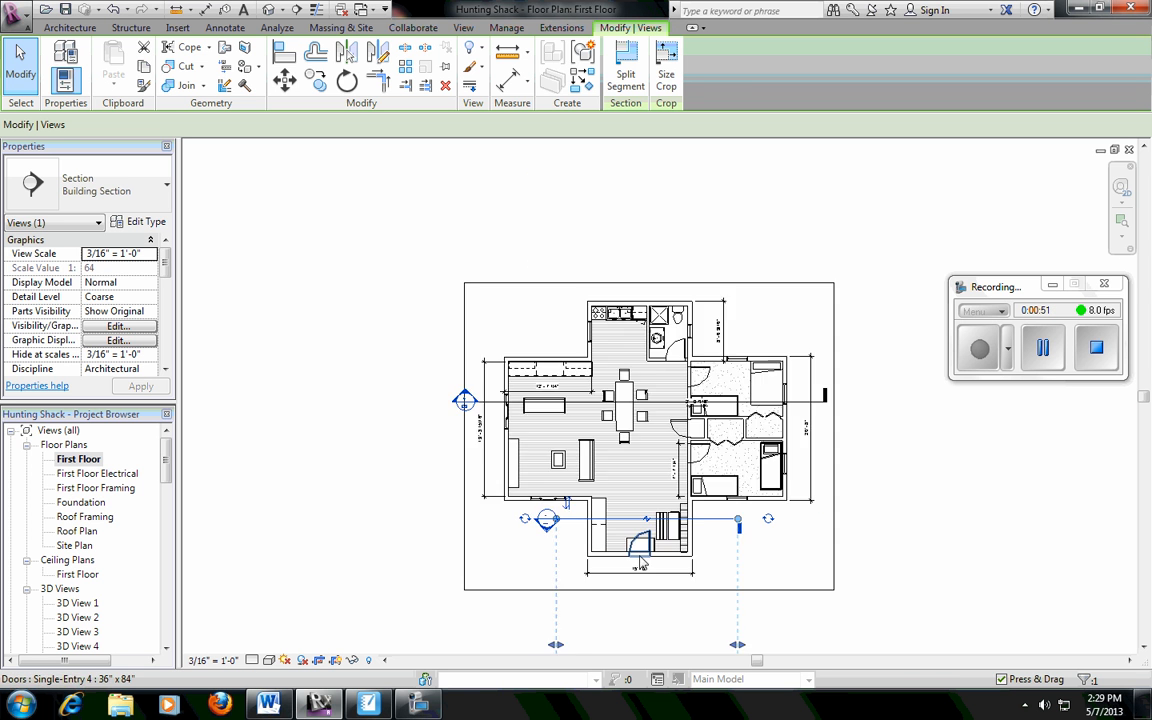
drag(640, 560, 510, 628)
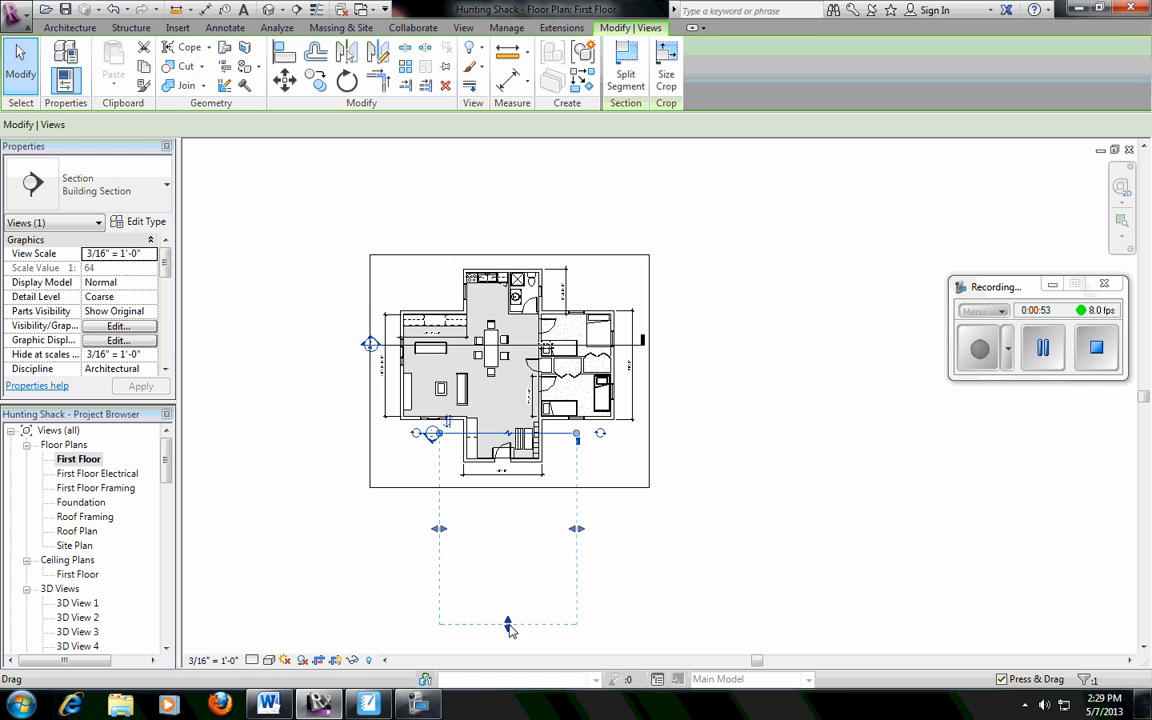
drag(508, 625, 508, 500)
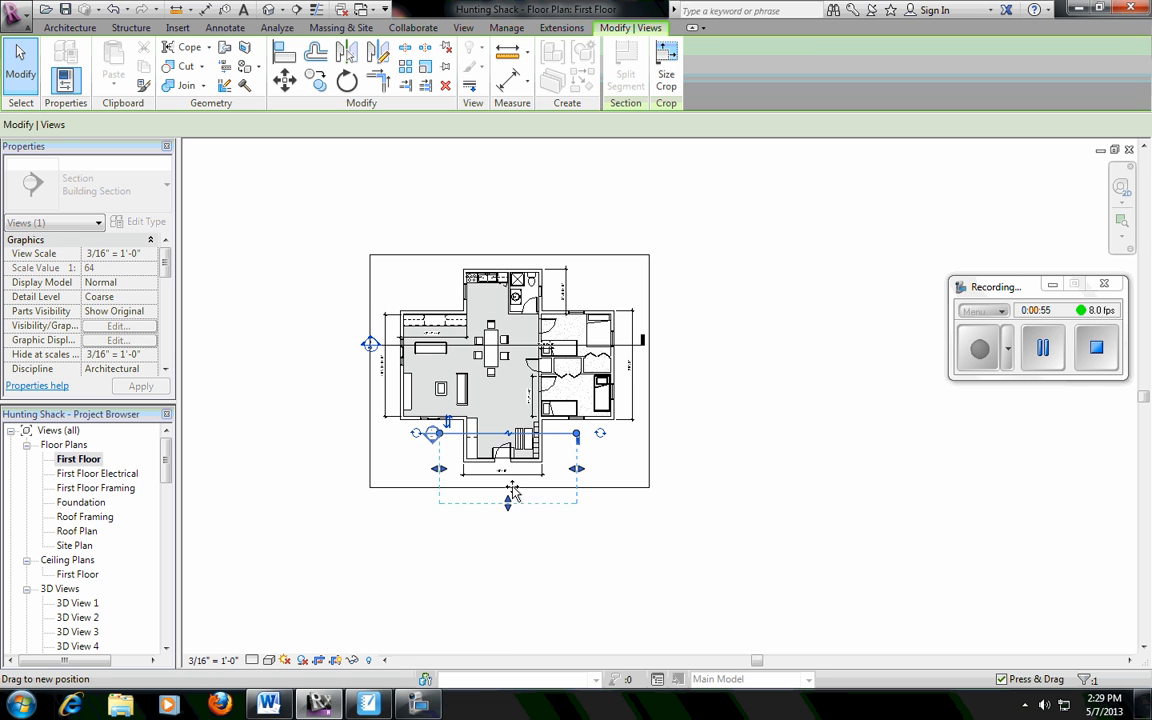
drag(508, 505, 508, 475)
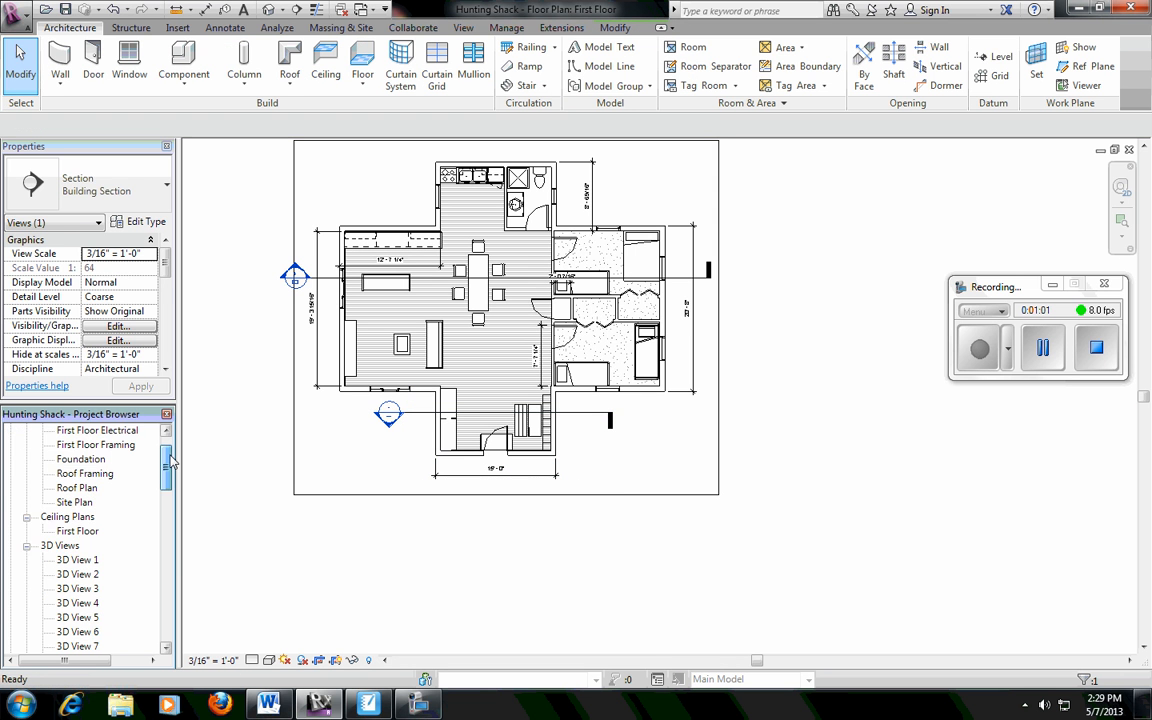
scroll(down, 3)
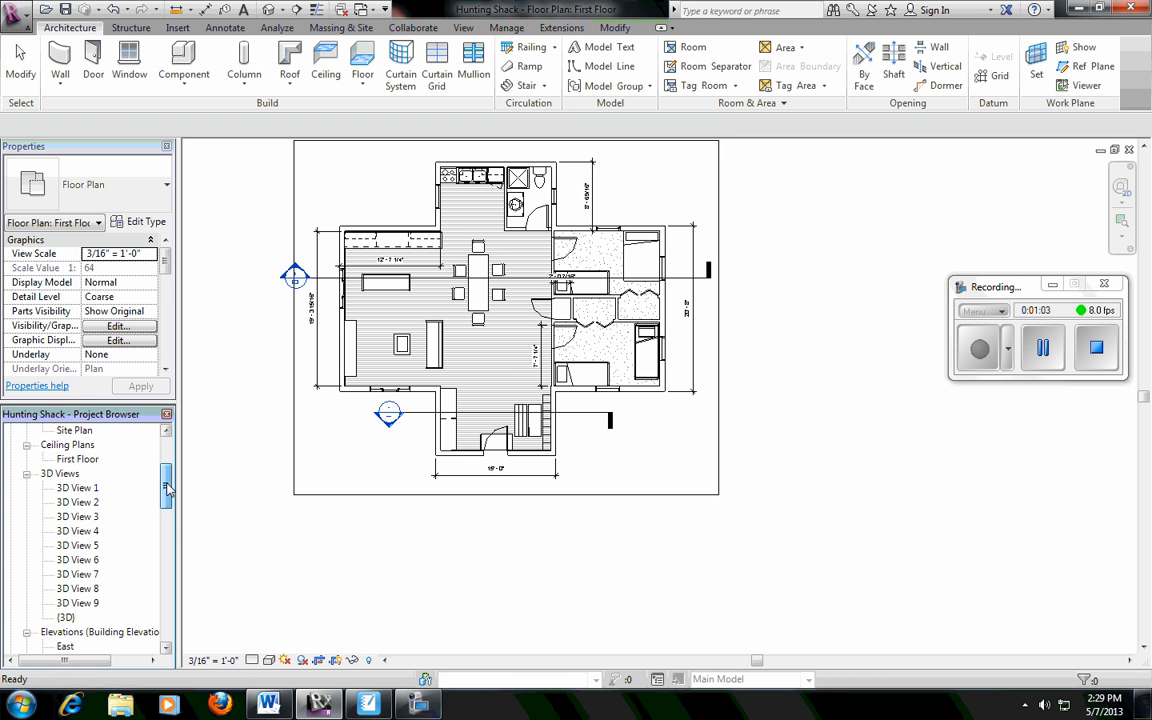
scroll(down, 3)
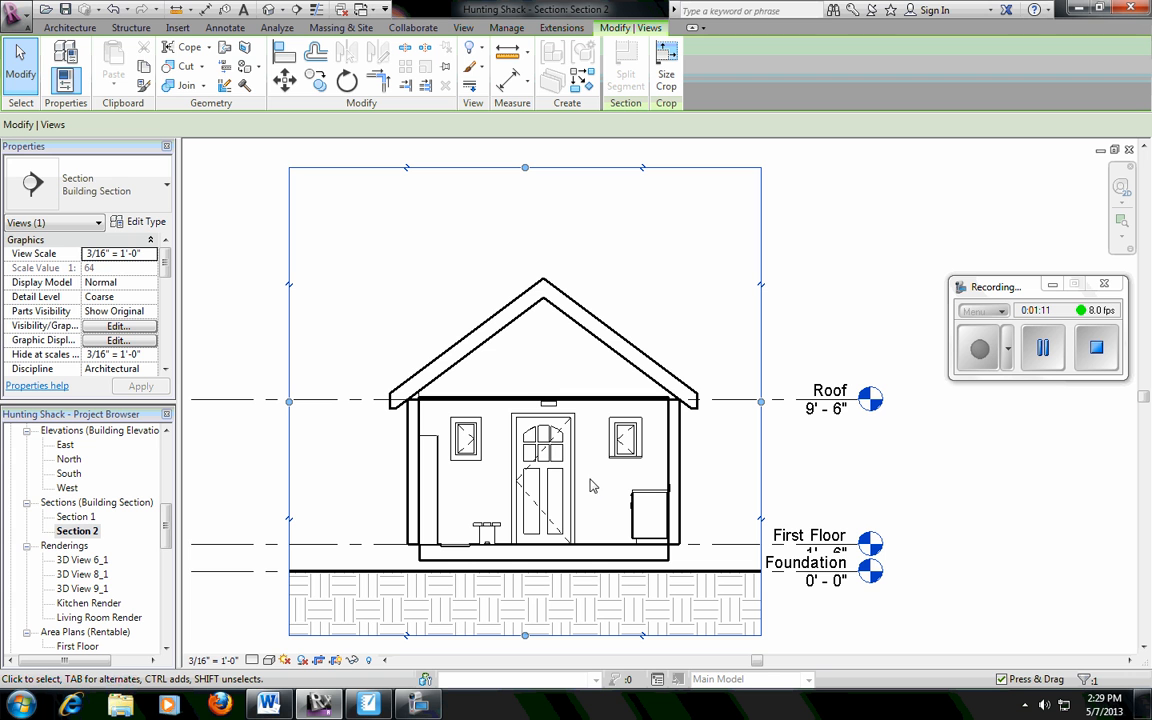
mouse_move(645, 480)
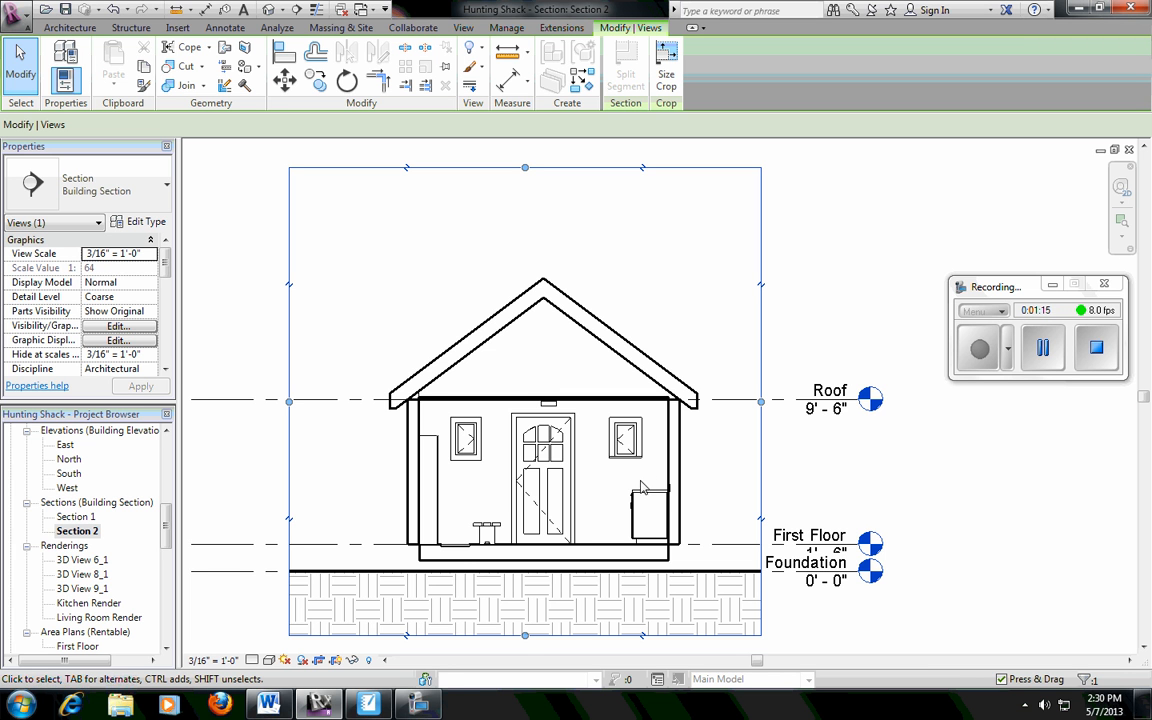
mouse_move(1040, 395)
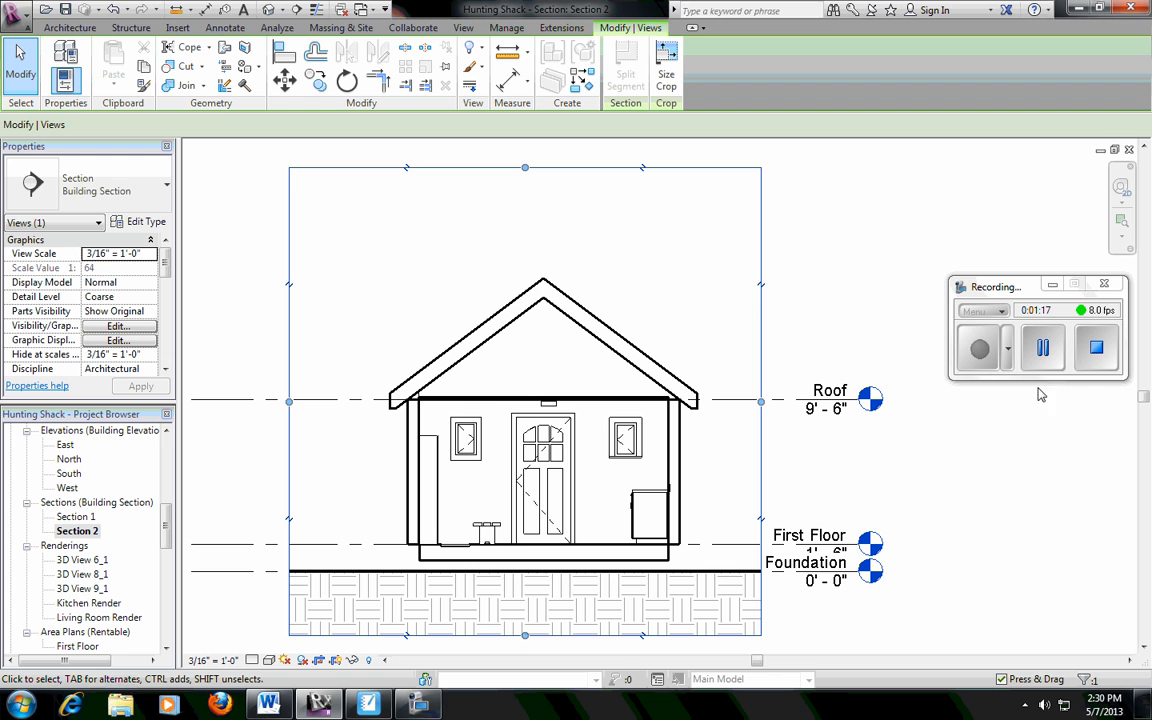